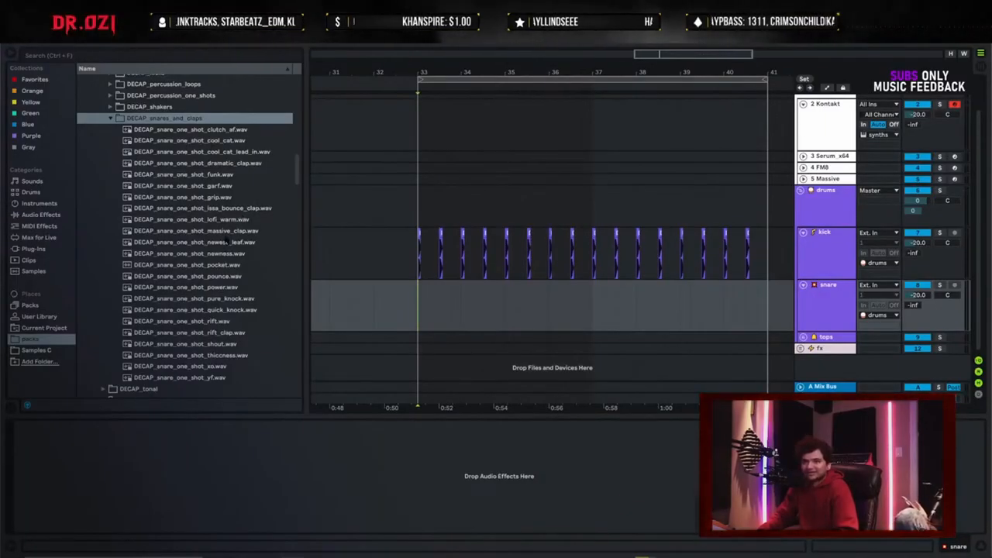
# Audition several snare one-shot samples in the Browser.
pyautogui.click(183, 186)
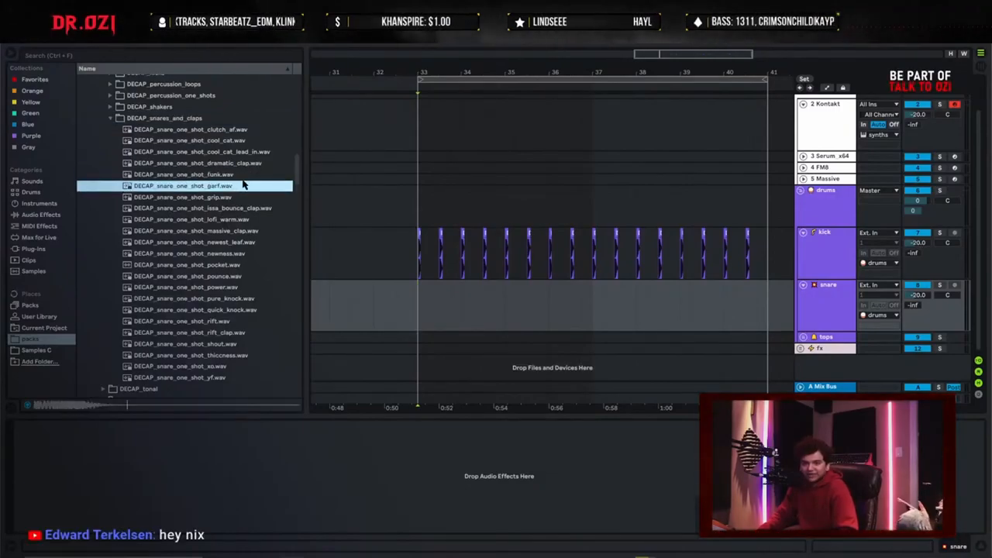
pyautogui.click(192, 218)
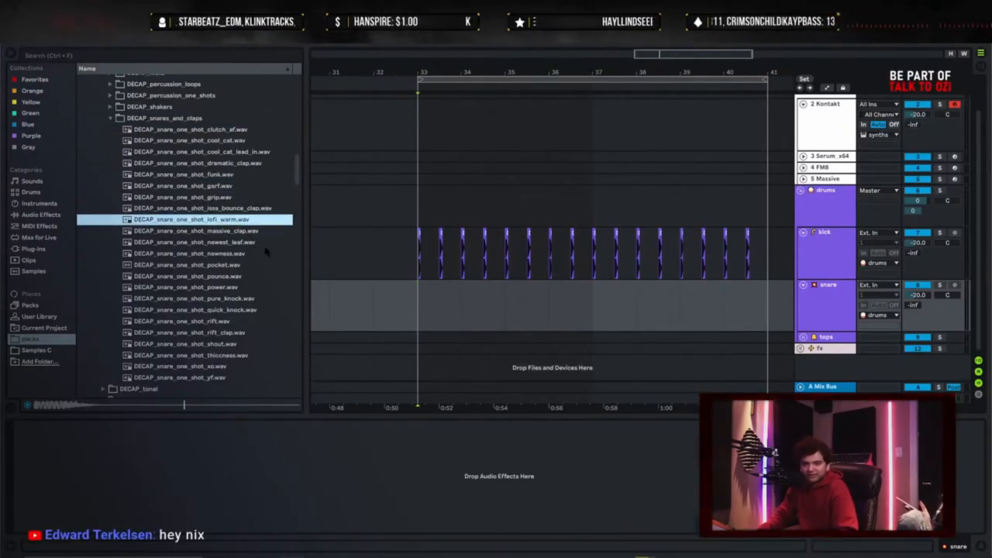
pyautogui.click(194, 231)
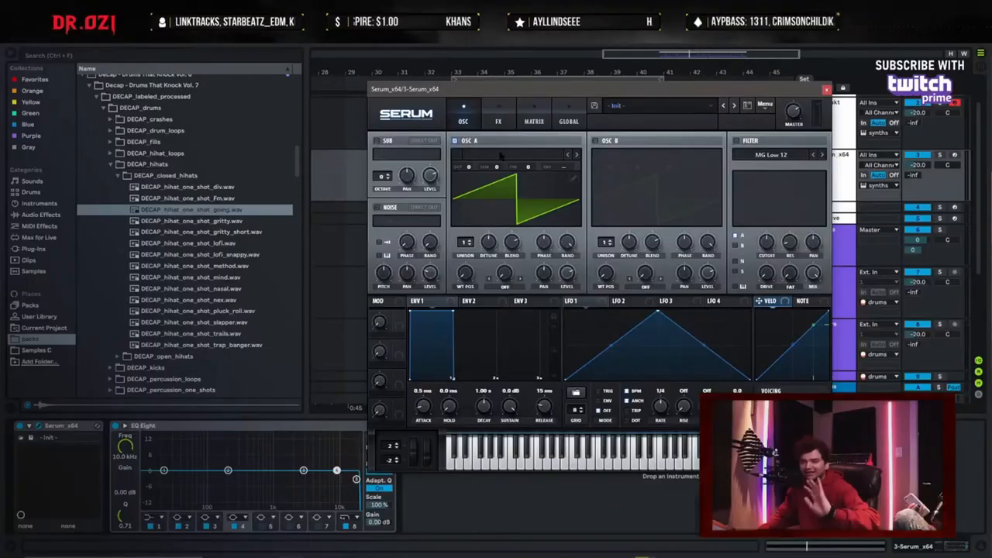
# Dismiss the Serum wavetable menu and browse to the Audio Effects library for the OTT preset.
pyautogui.click(496, 168)
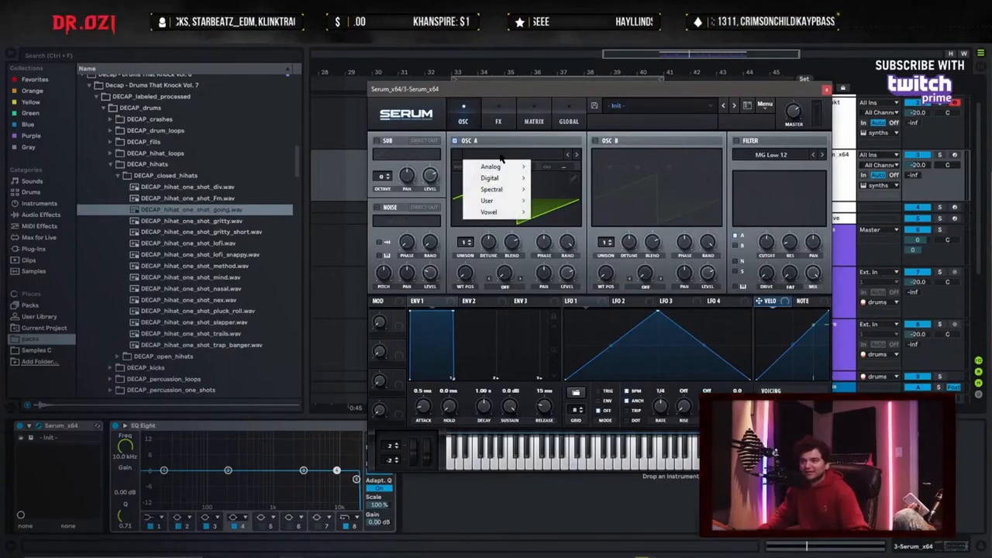
pyautogui.click(490, 166)
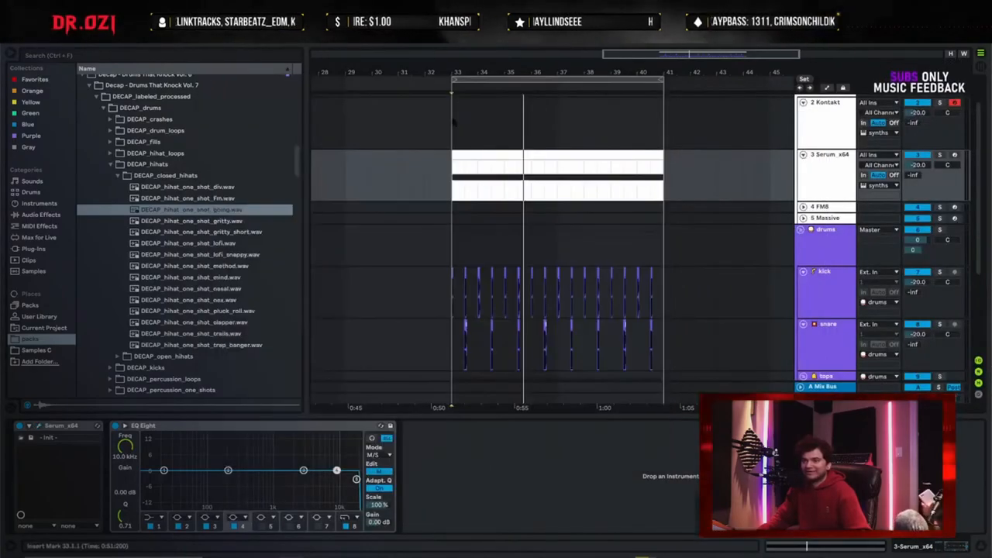
pyautogui.click(40, 214)
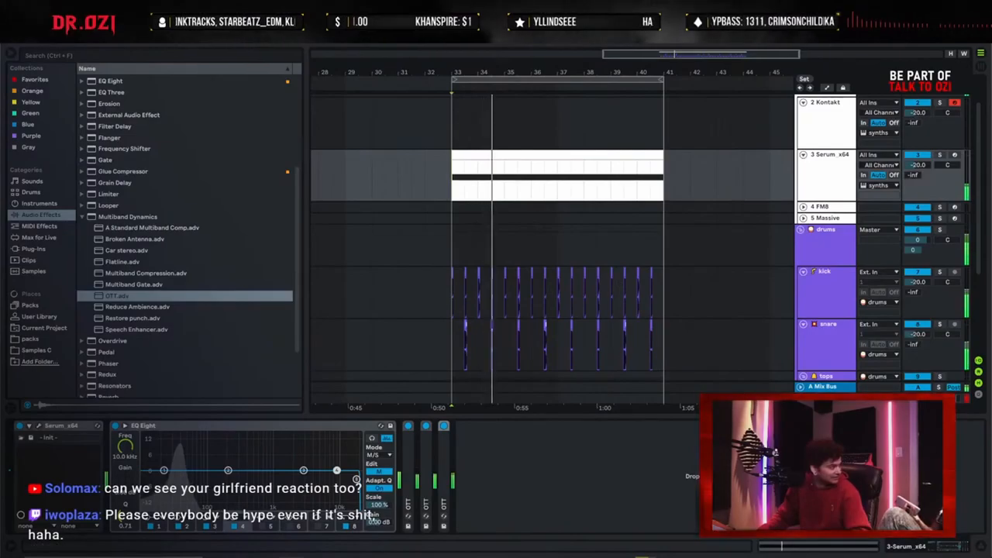
# Browse the Core Library Swing groove presets.
pyautogui.click(487, 158)
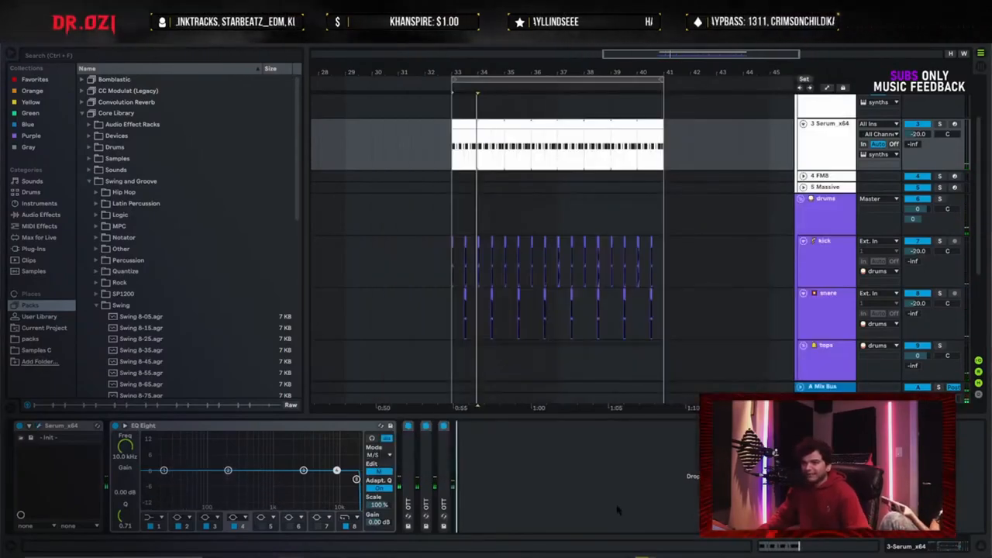
# Add Glue Compressor and Limiter around EQ Eight on the Serum track from Audio Effects.
pyautogui.click(40, 214)
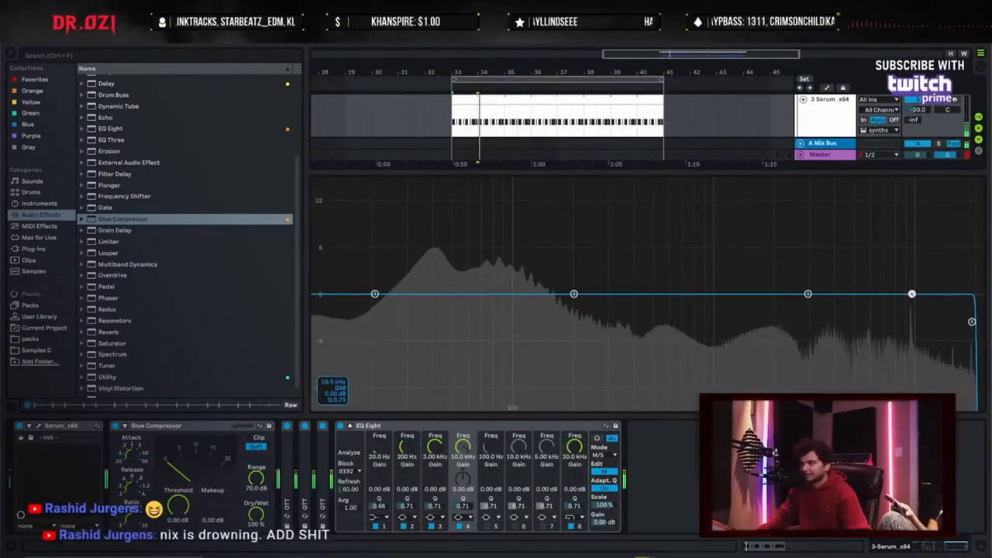
pyautogui.moveTo(912, 293); pyautogui.dragTo(908, 347)
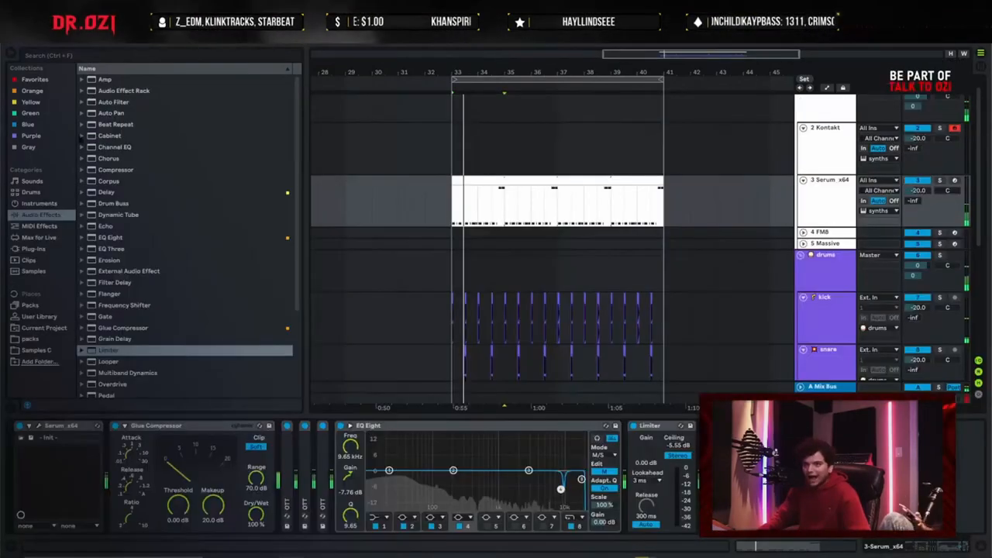
pyautogui.click(109, 261)
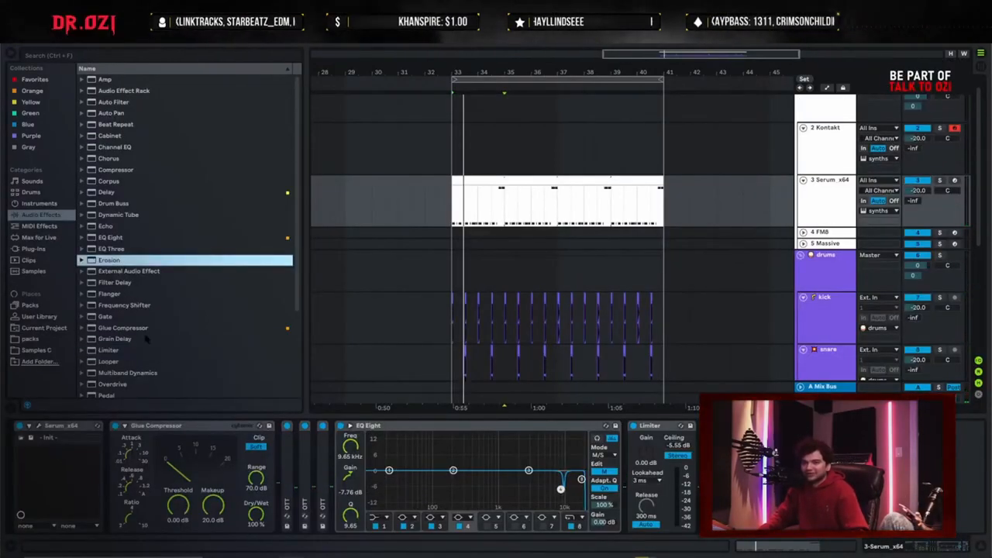